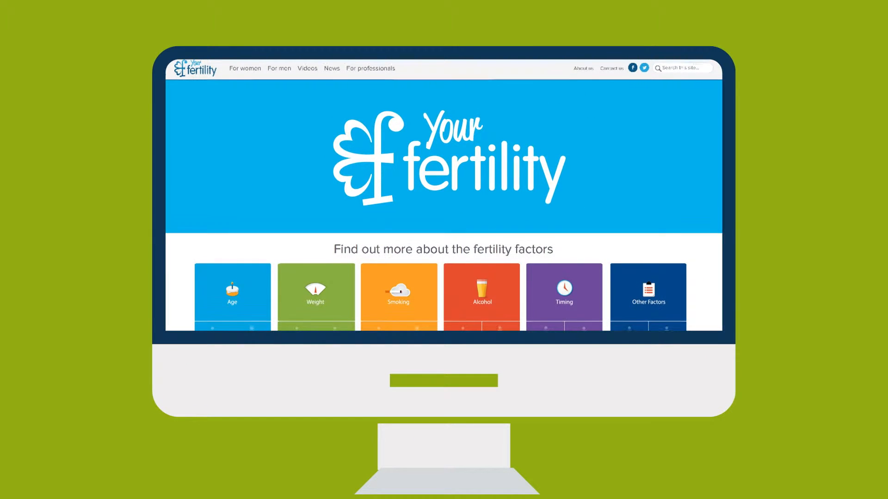
scroll(down, 3)
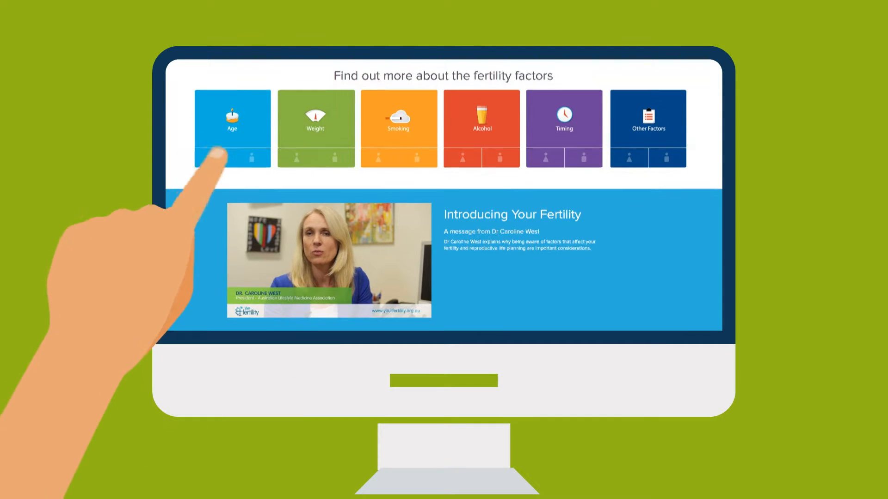
click(231, 128)
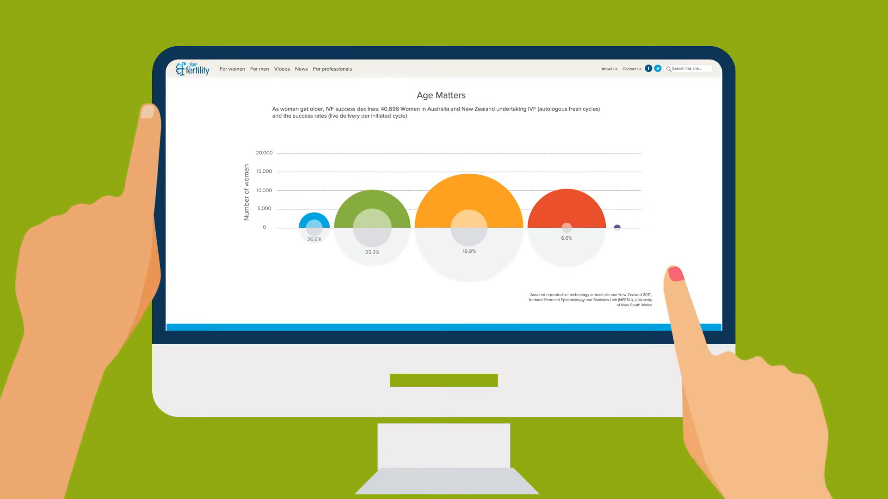